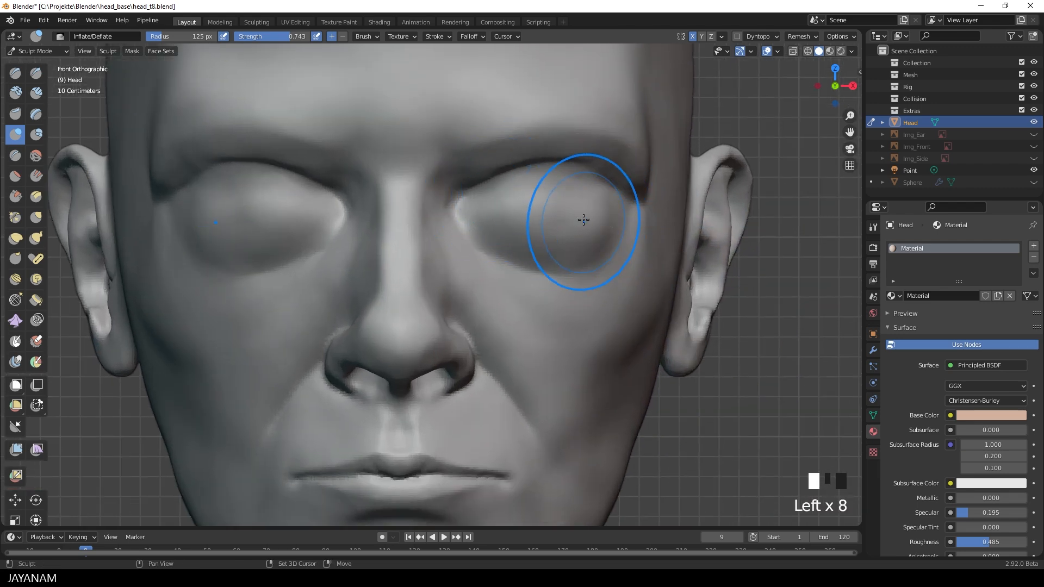
Step: Save the head sculpt with its newly carved narrow eye slits
key(ctrl+s)
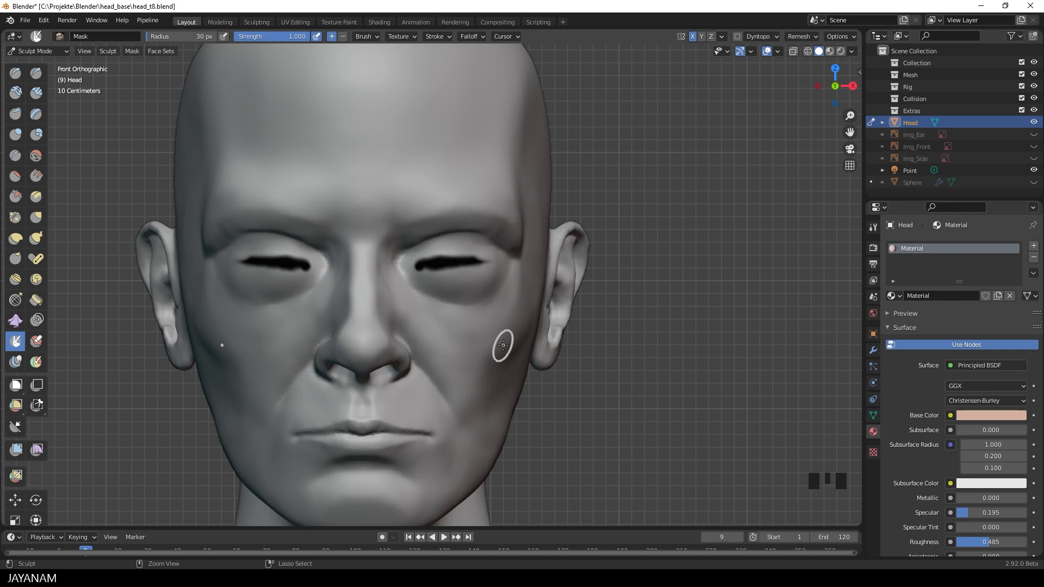
Step: Invert the lower-eyelid mask and inflate the unmasked rims with the Mesh Filter
key(ctrl+i)
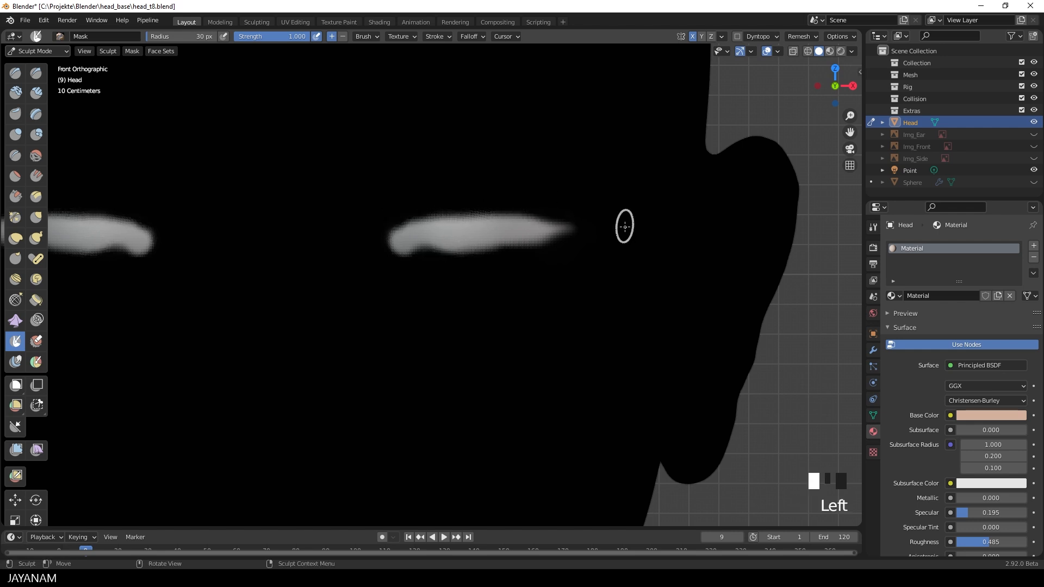
click(15, 450)
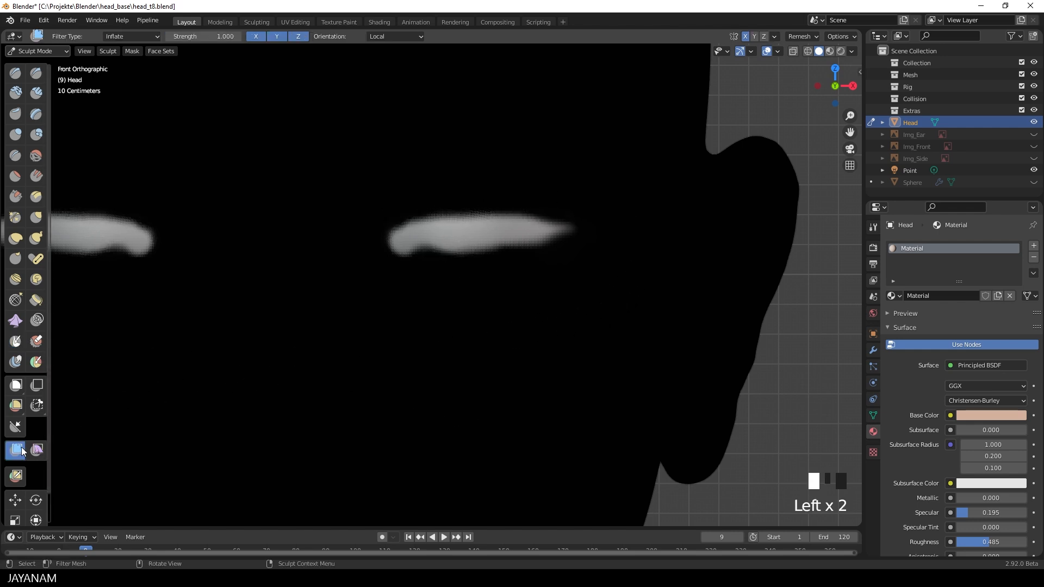
click(453, 249)
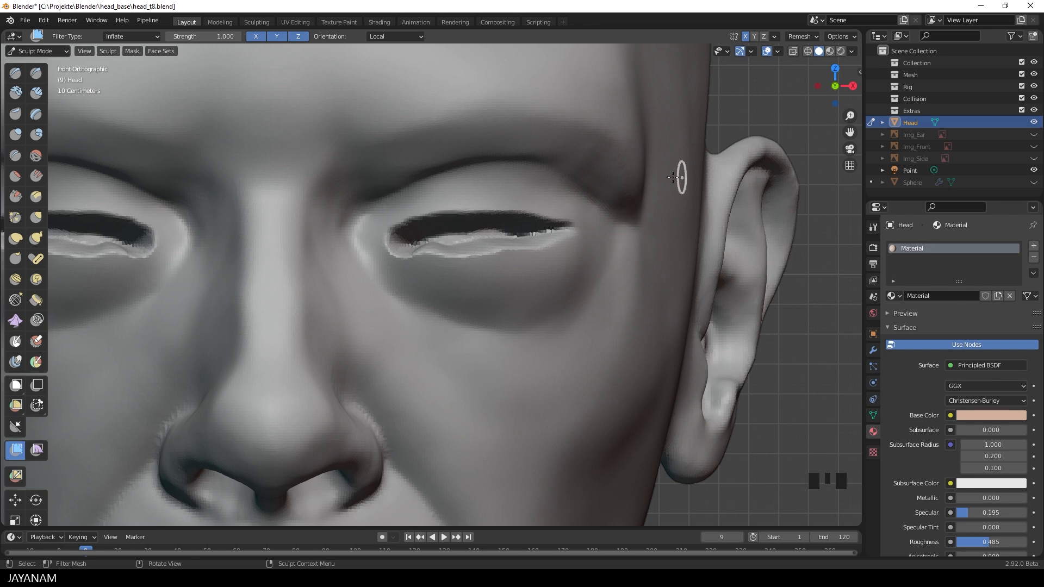
mouse_move(409, 313)
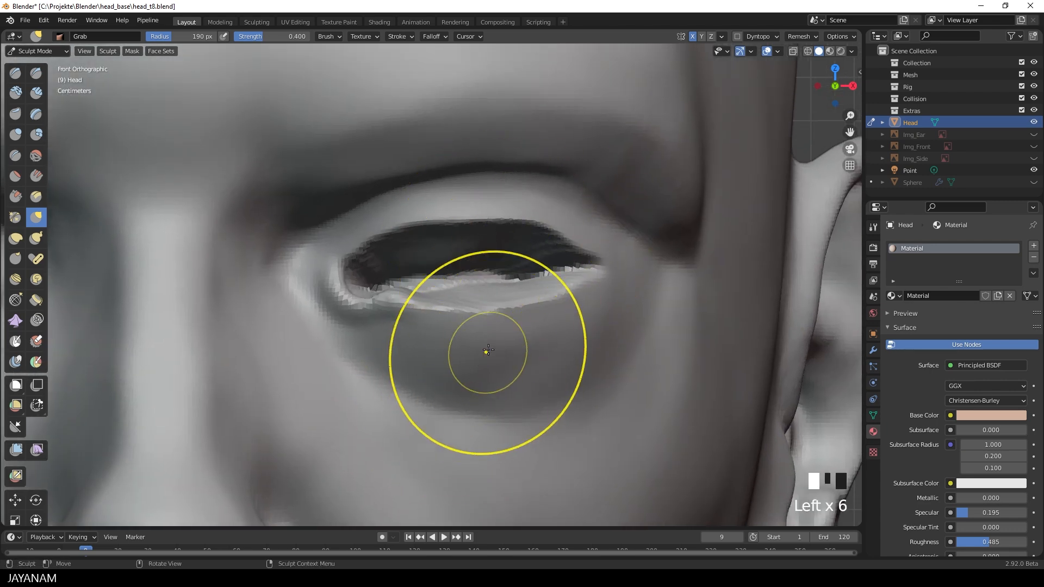
Step: Pull the lower eyelid into a more natural shape with the Grab brush
click(14, 155)
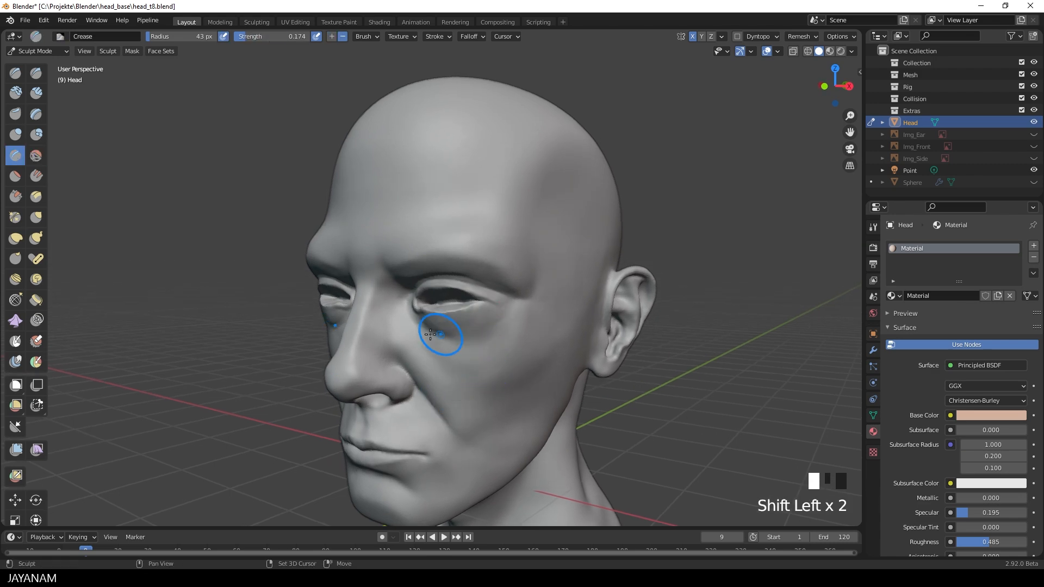
mouse_move(504, 363)
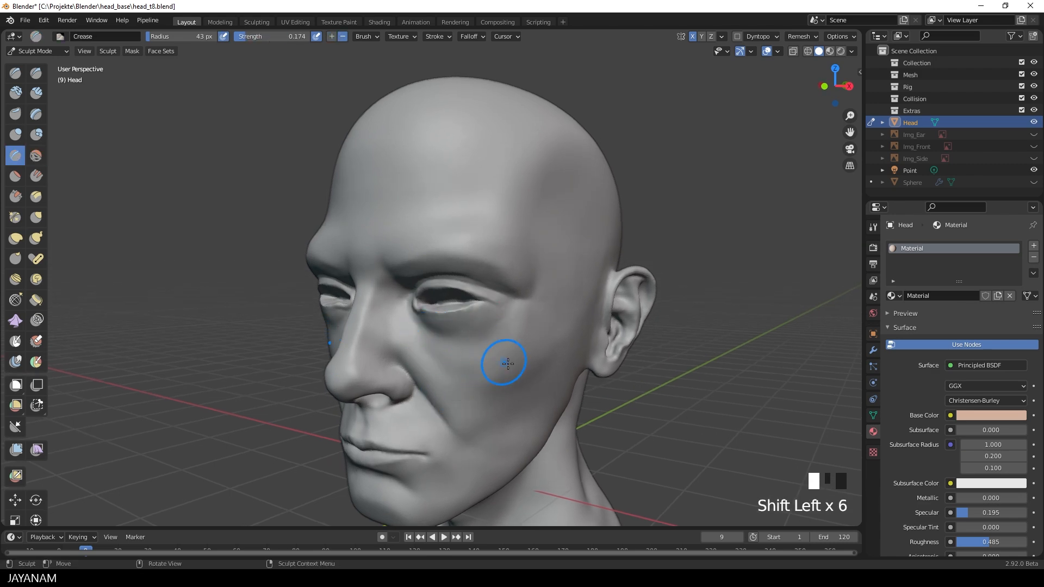
Step: Switch from Sculpt Mode to Object Mode and bring up the Add menu
key(ctrl+tab)
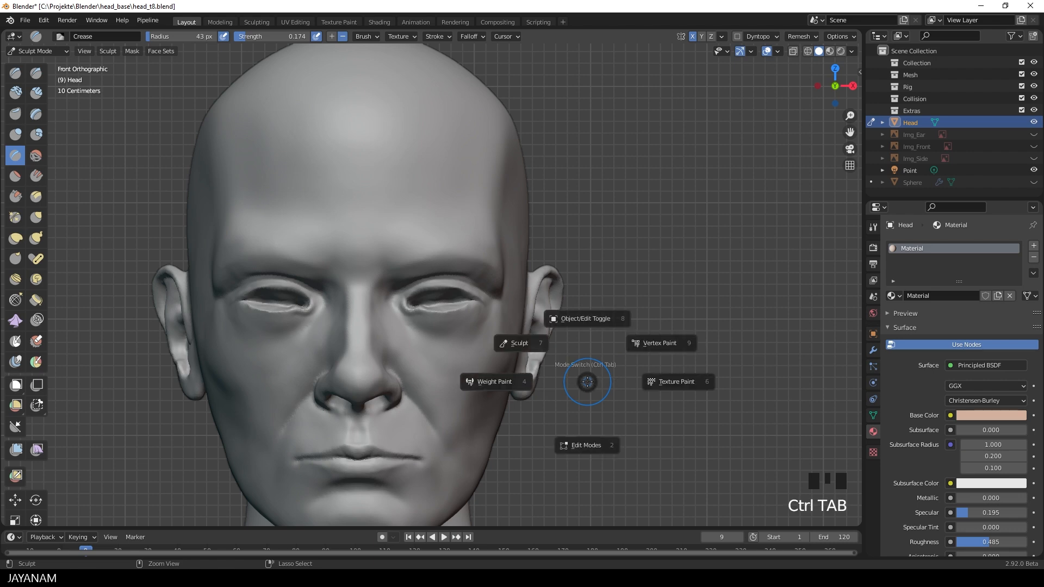
mouse_move(576, 322)
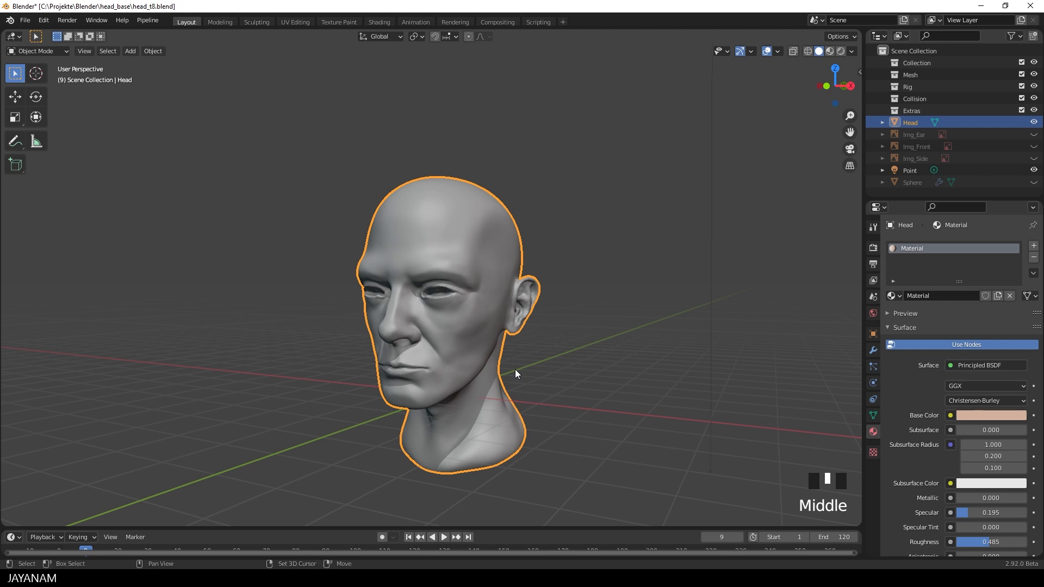
key(shift+a)
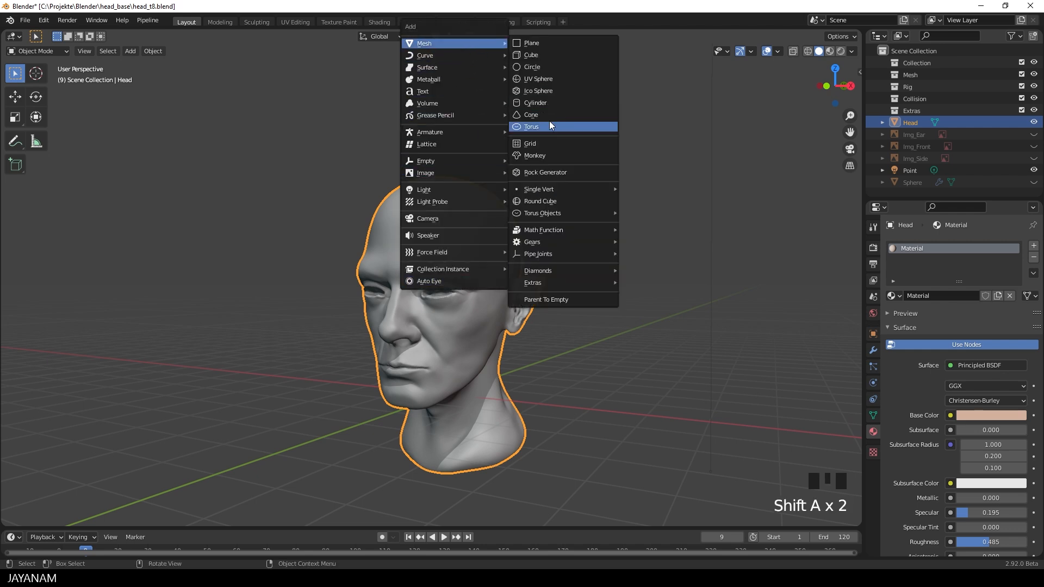
mouse_move(551, 78)
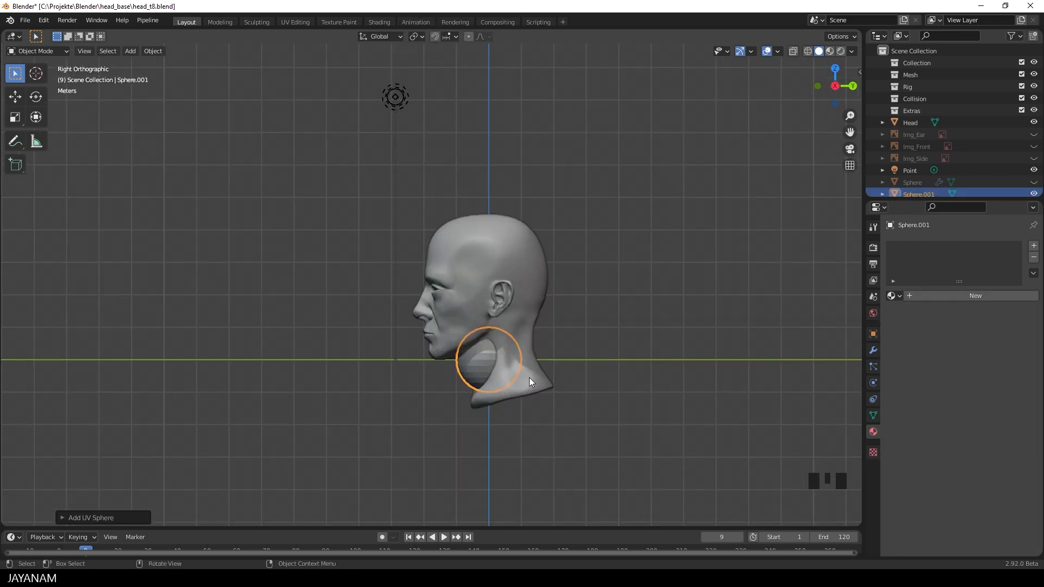
Step: Move, rotate and scale the new sphere, and give it smooth shading
key(g)
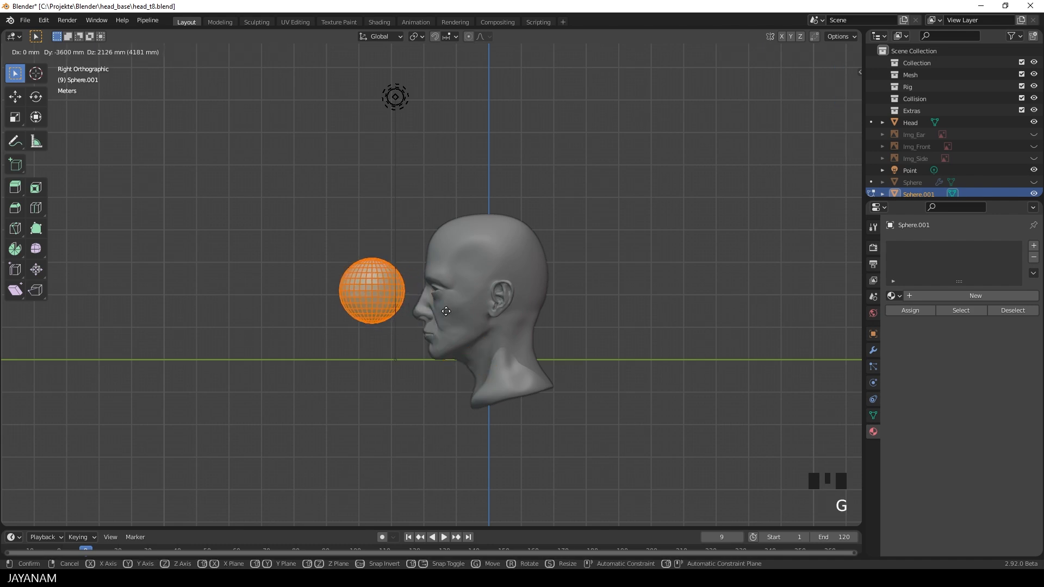
key(r)
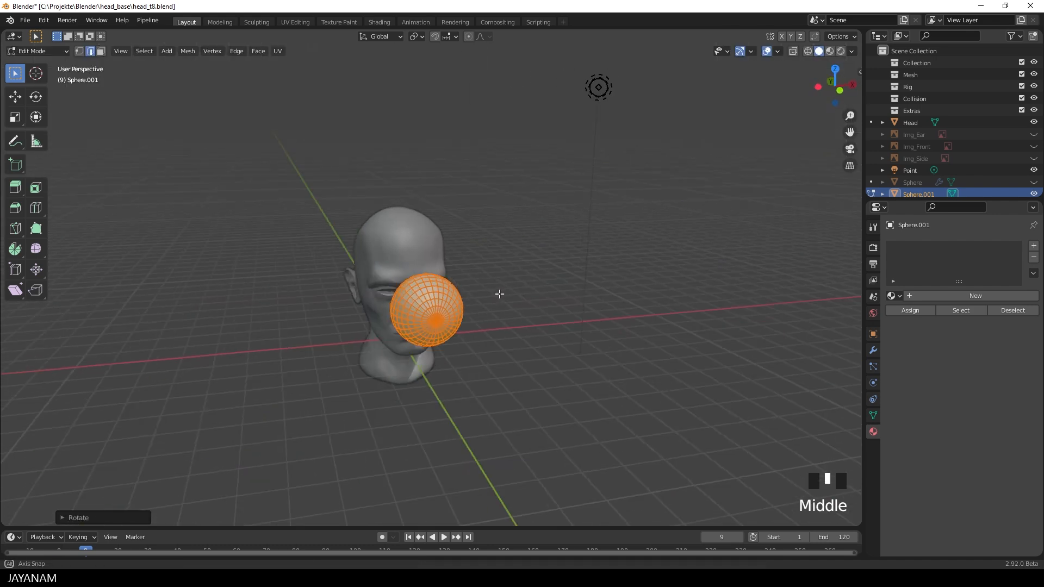
key(s)
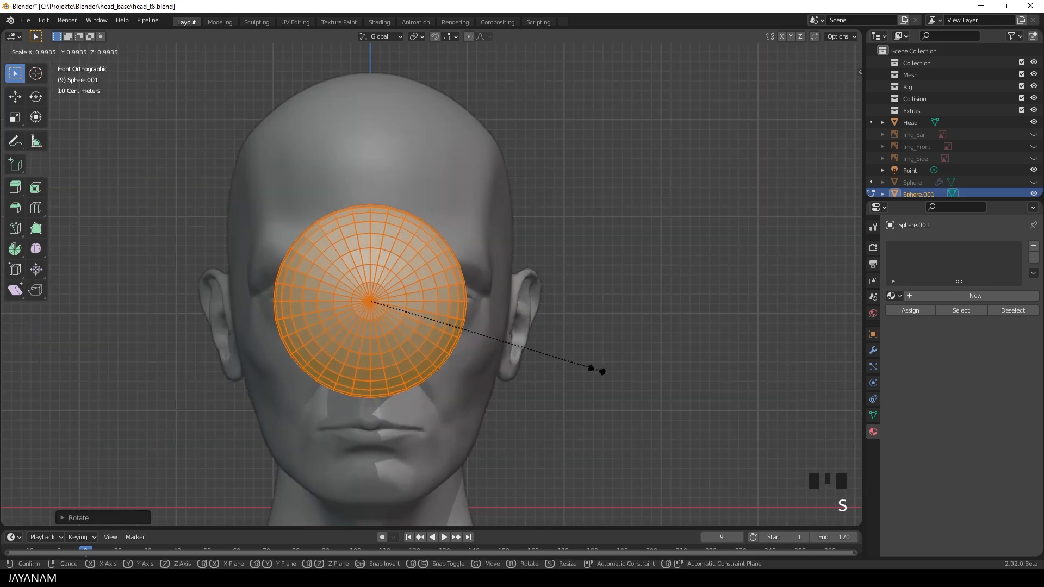
right_click(371, 299)
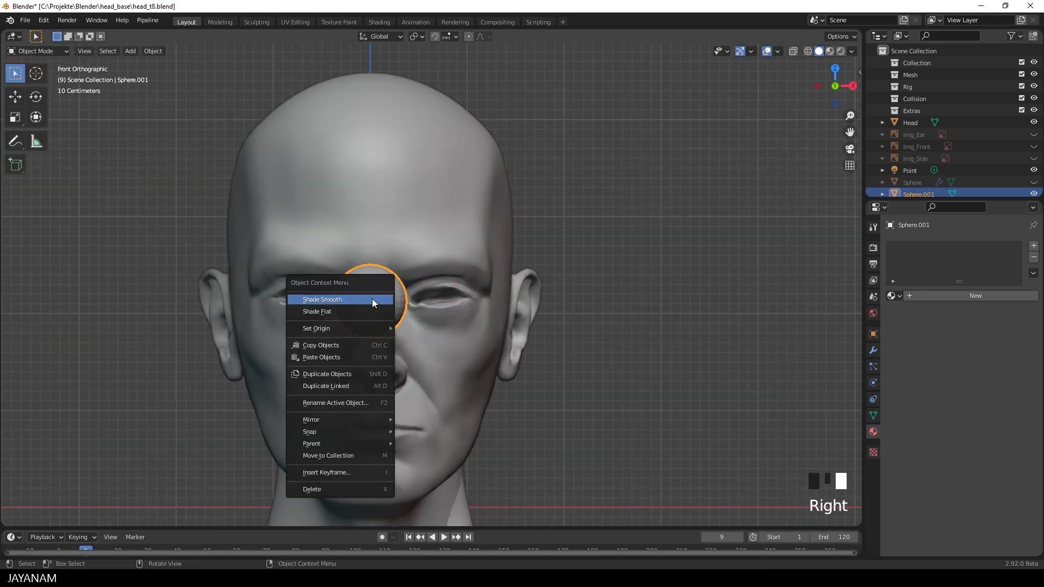
click(321, 299)
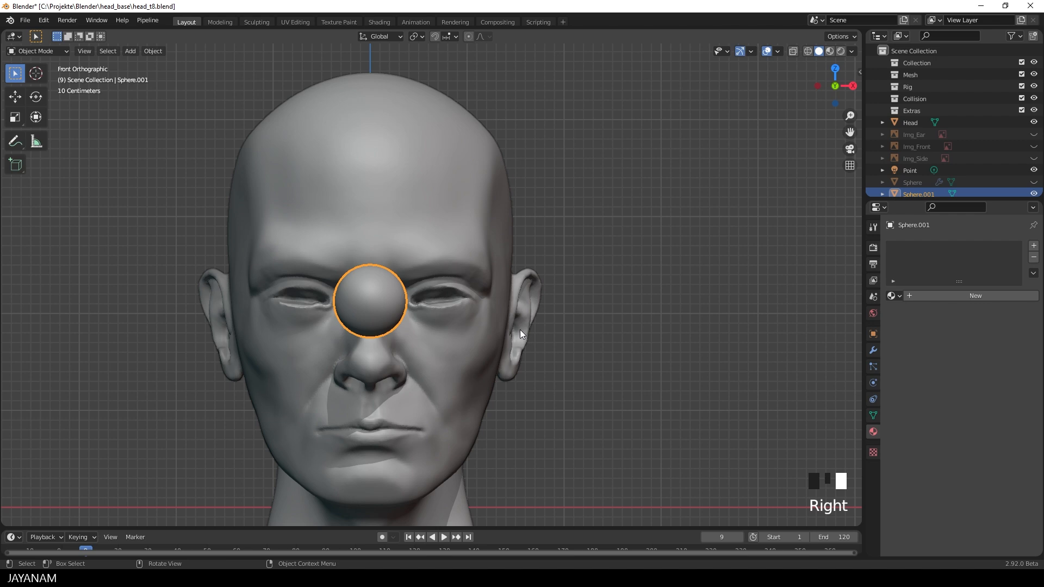
Step: In Edit Mode, shrink the sphere and push it deep into the eye socket
key(Tab)
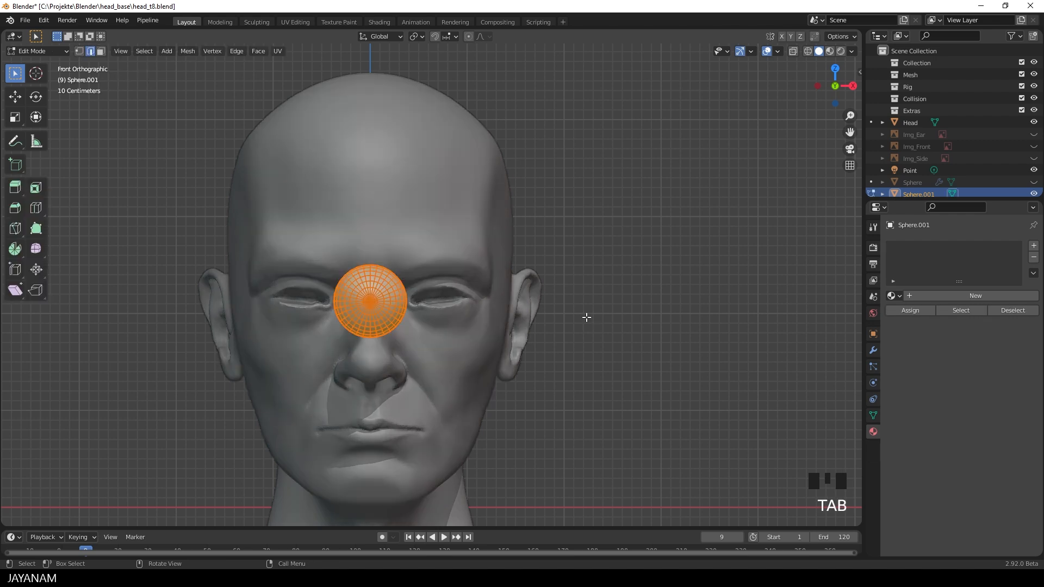
key(g)
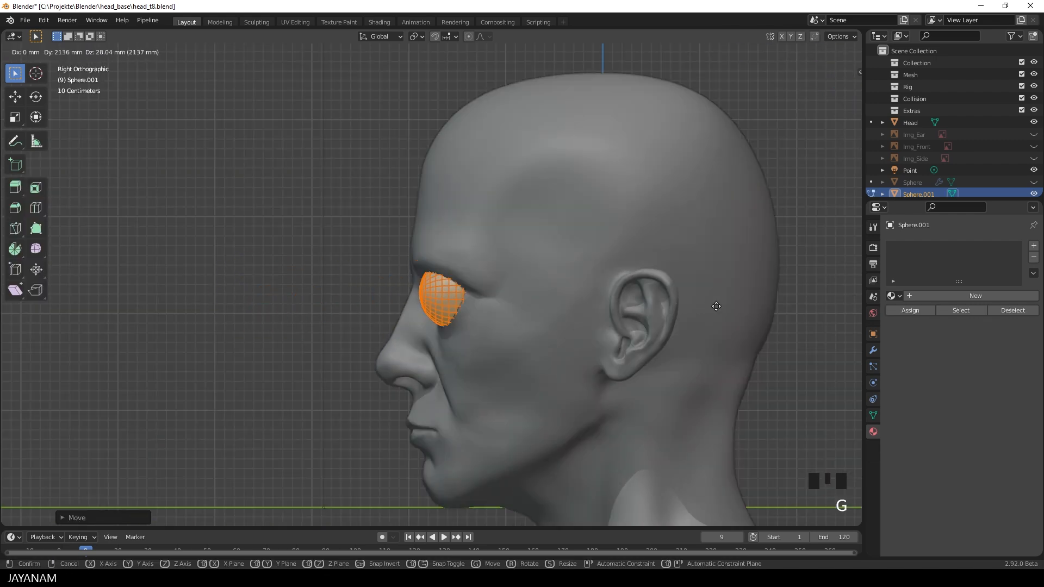
scroll(up, 3)
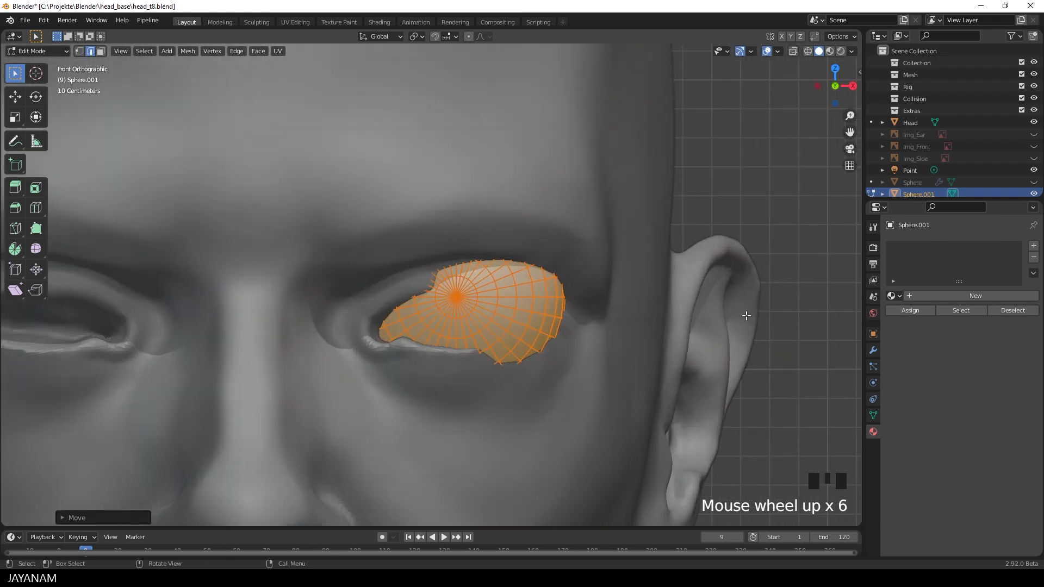
key(s)
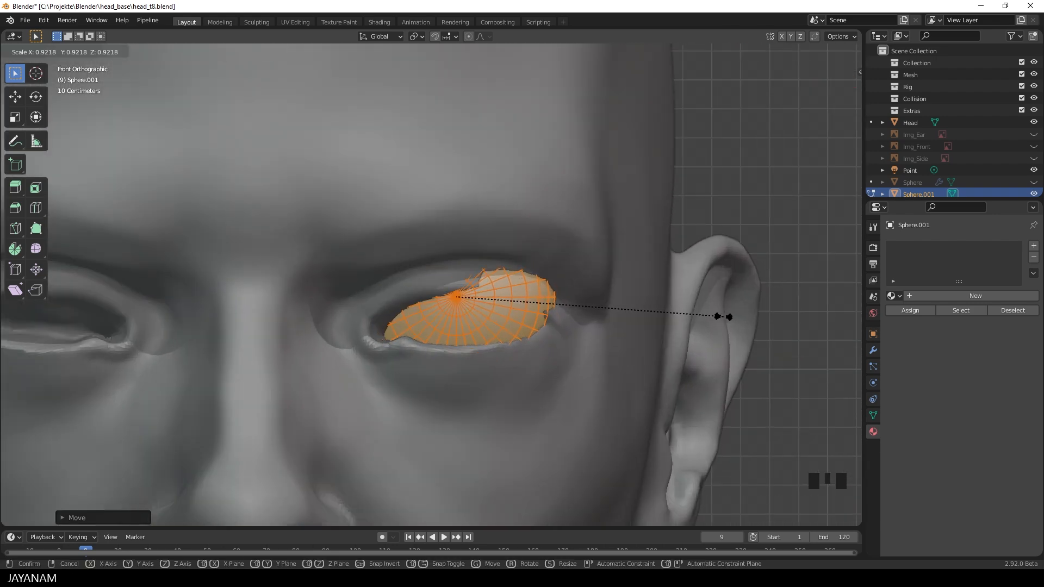
key(g)
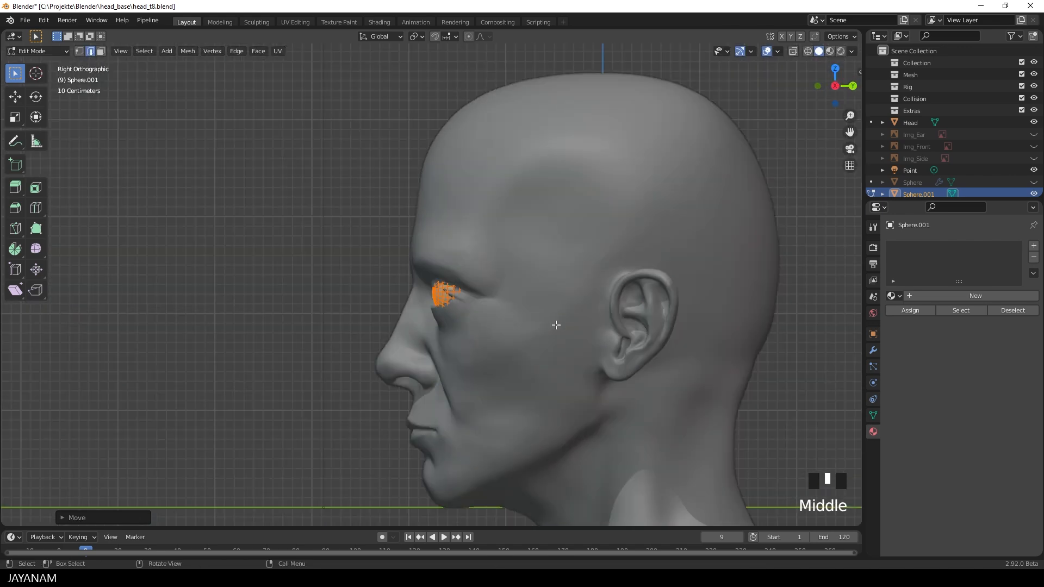
key(g)
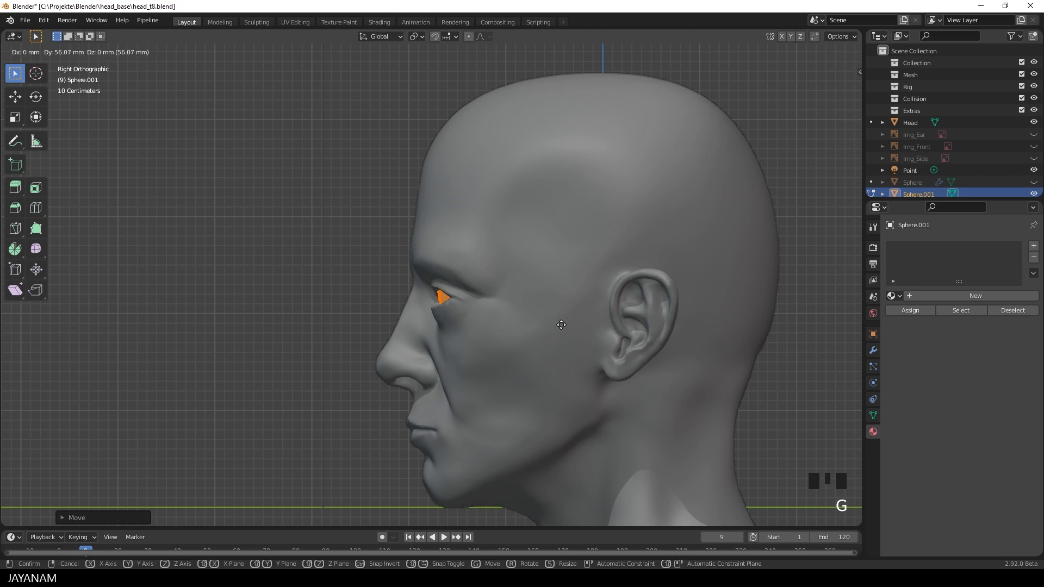
scroll(up, 3)
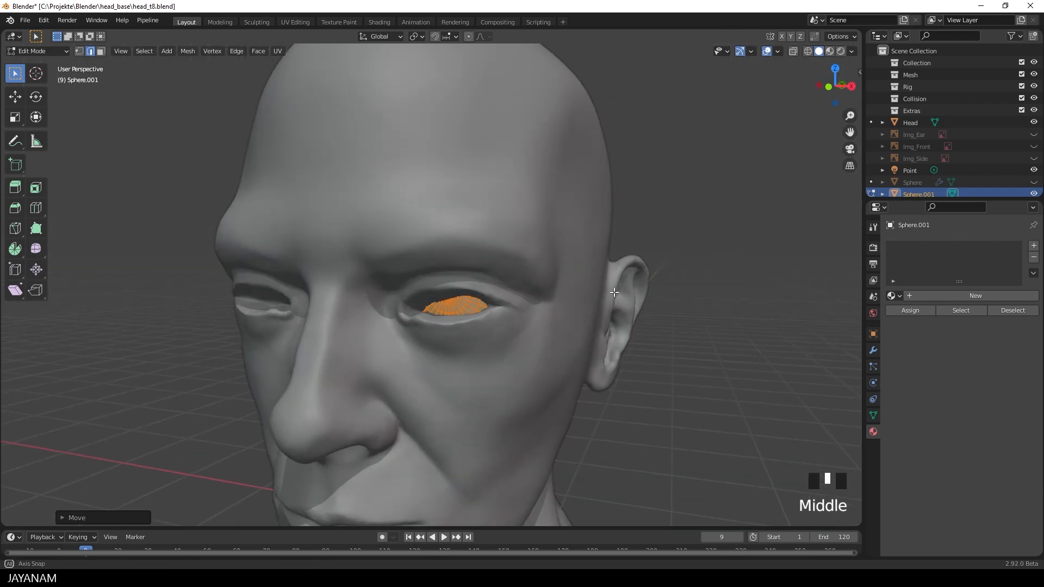
scroll(up, 3)
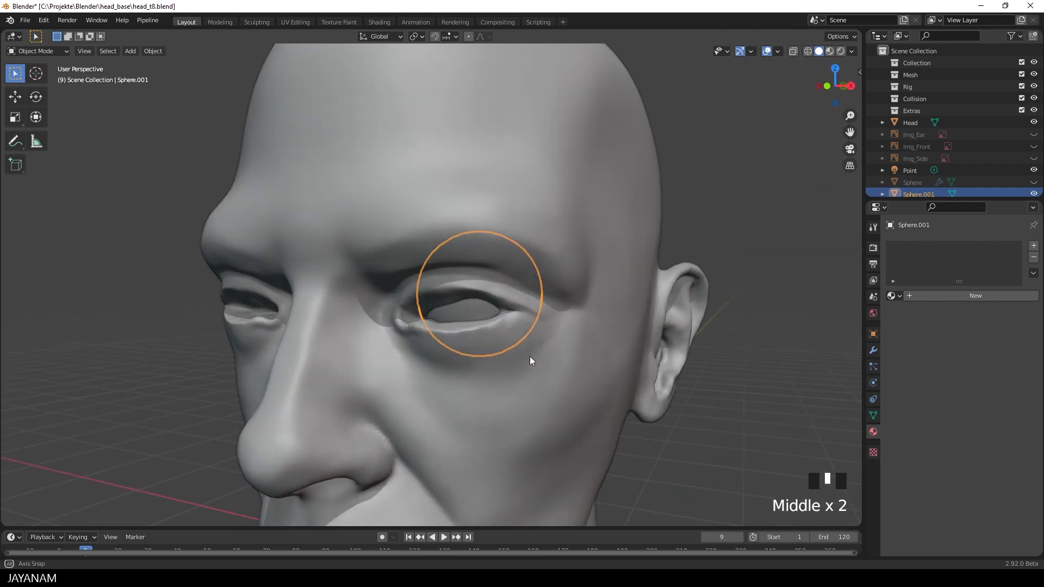
Step: Back in Sculpt Mode, sharpen the eyelid creases with the Crease brush
key(ctrl+Tab)
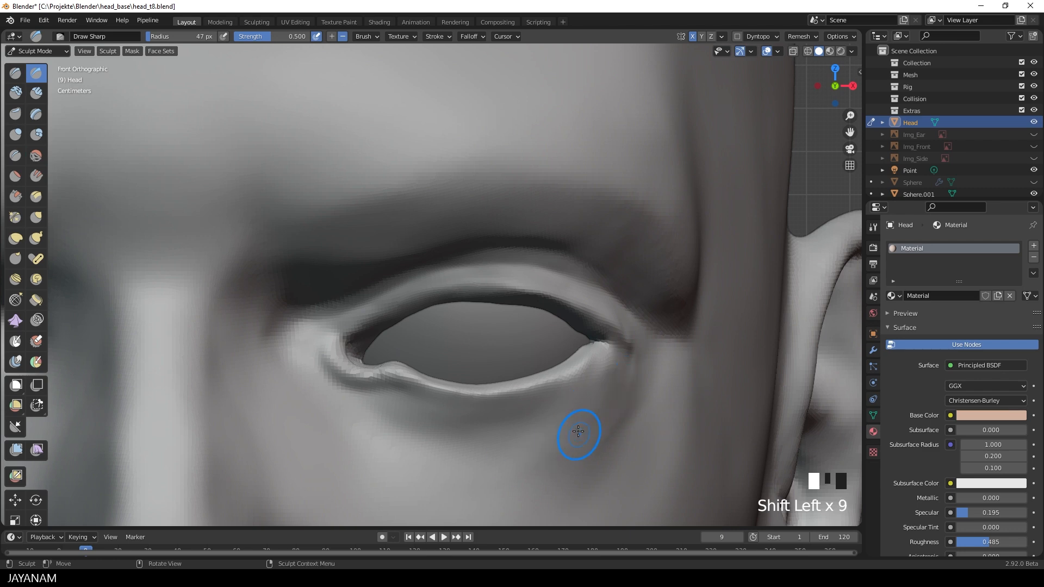
click(15, 155)
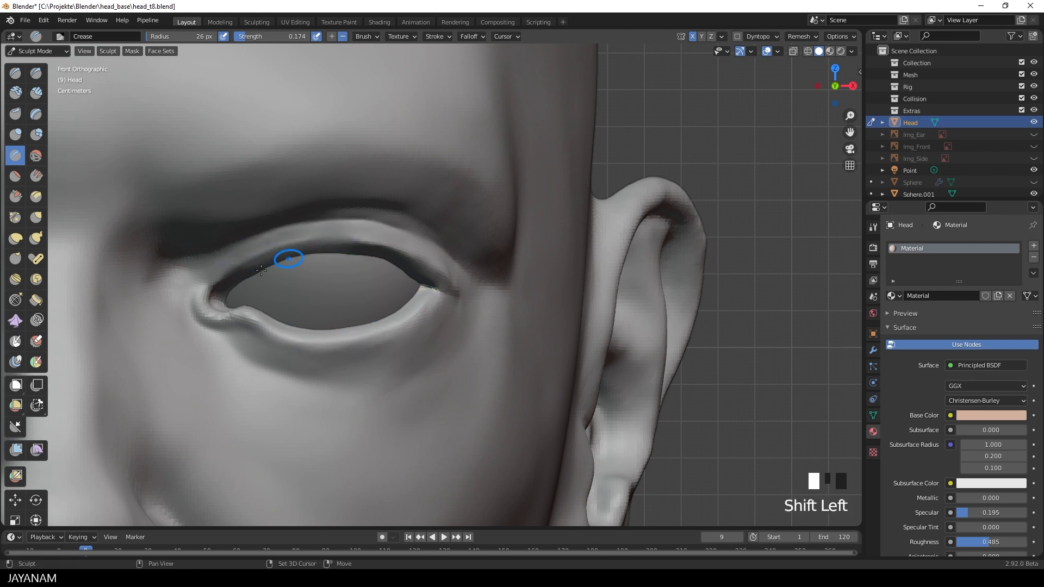
scroll(down, 3)
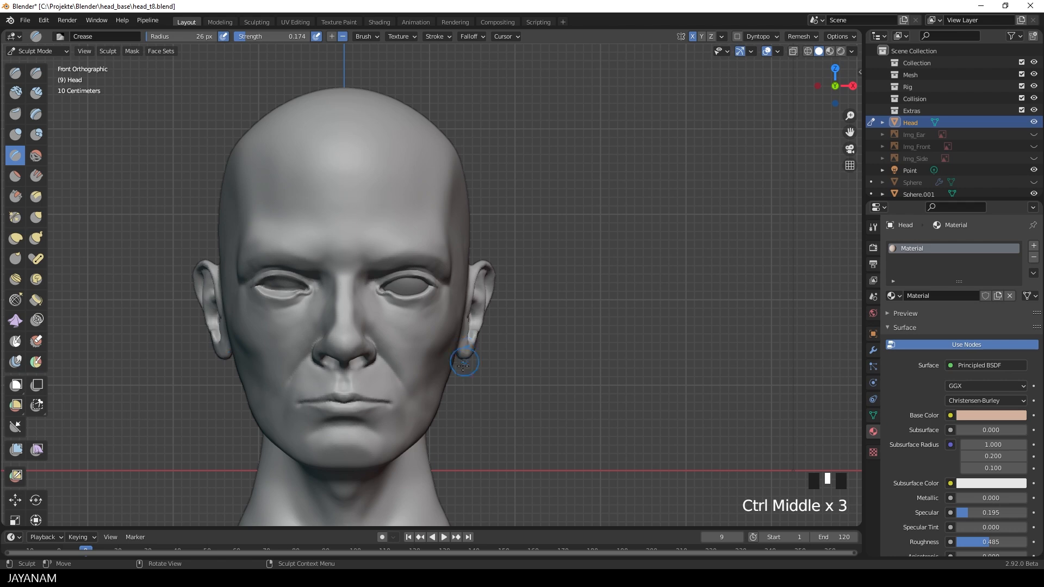
key(ctrl+tab)
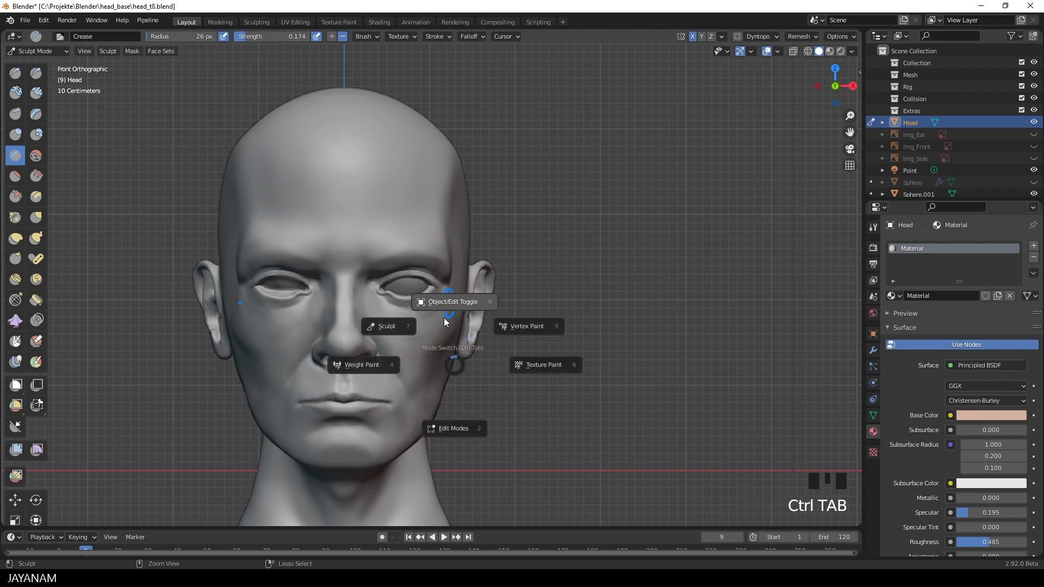
Step: Return to Object Mode and select the placeholder Sphere.001 eyeball for removal
click(453, 301)
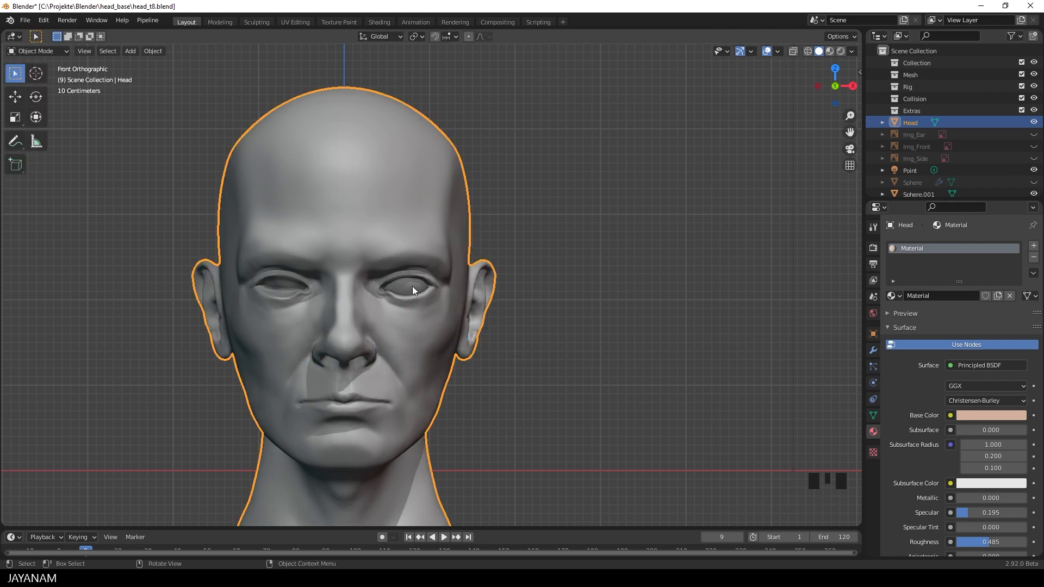
click(412, 279)
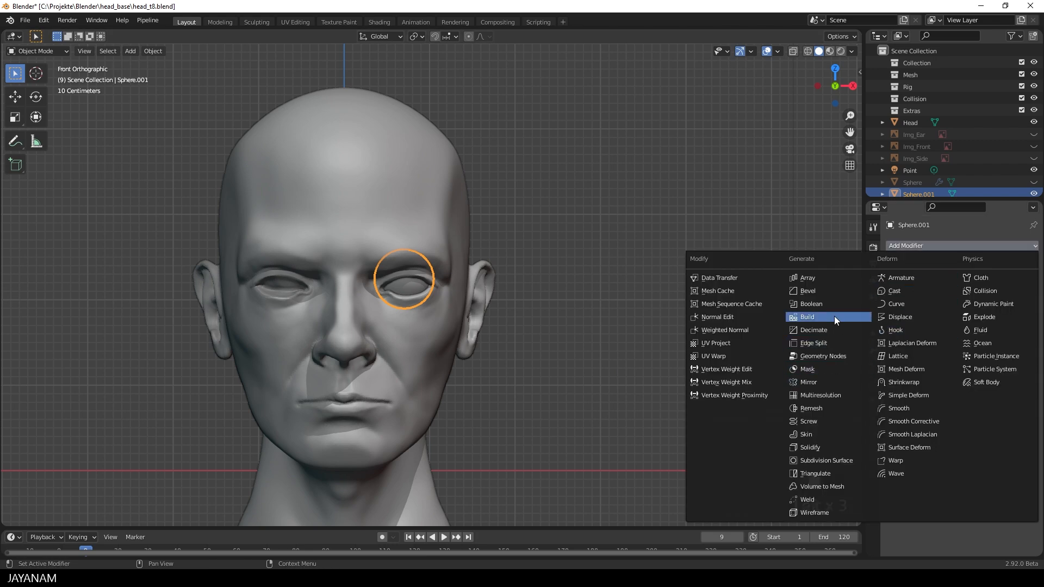
click(806, 382)
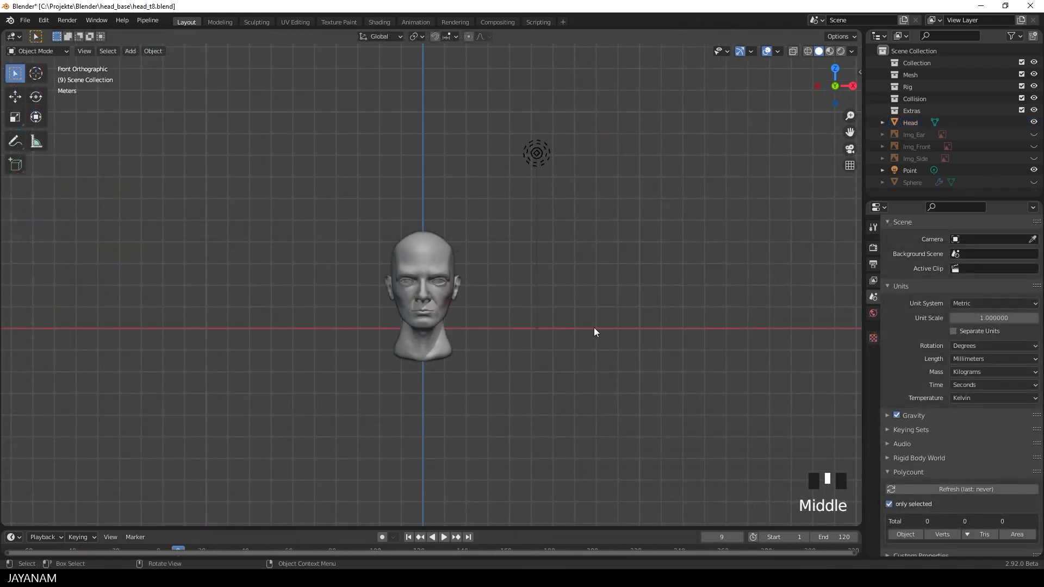
Step: Add an Auto Eye eyeball and zoom in to fit it into a socket
key(shift+a)
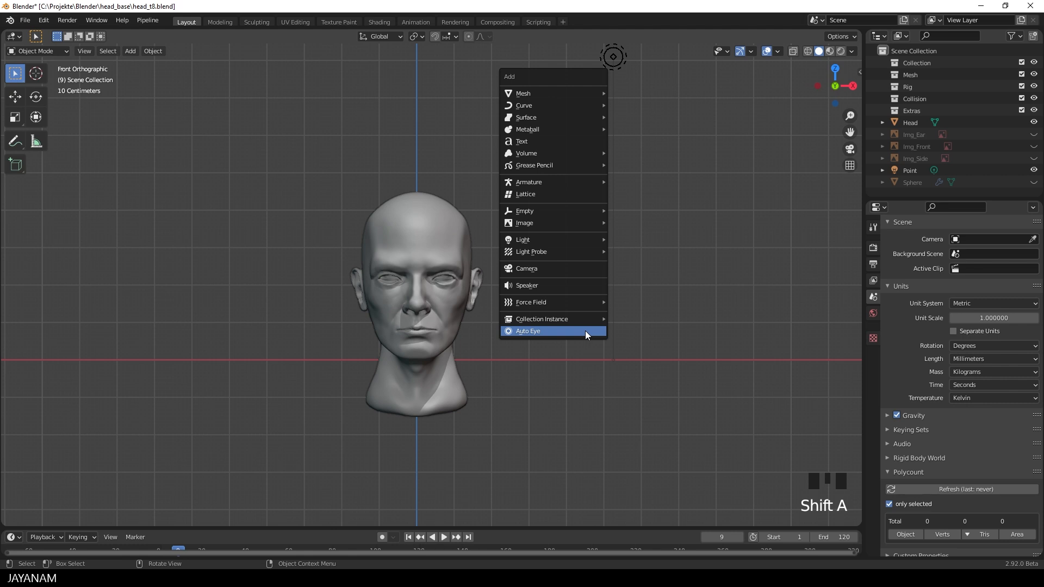
mouse_move(557, 332)
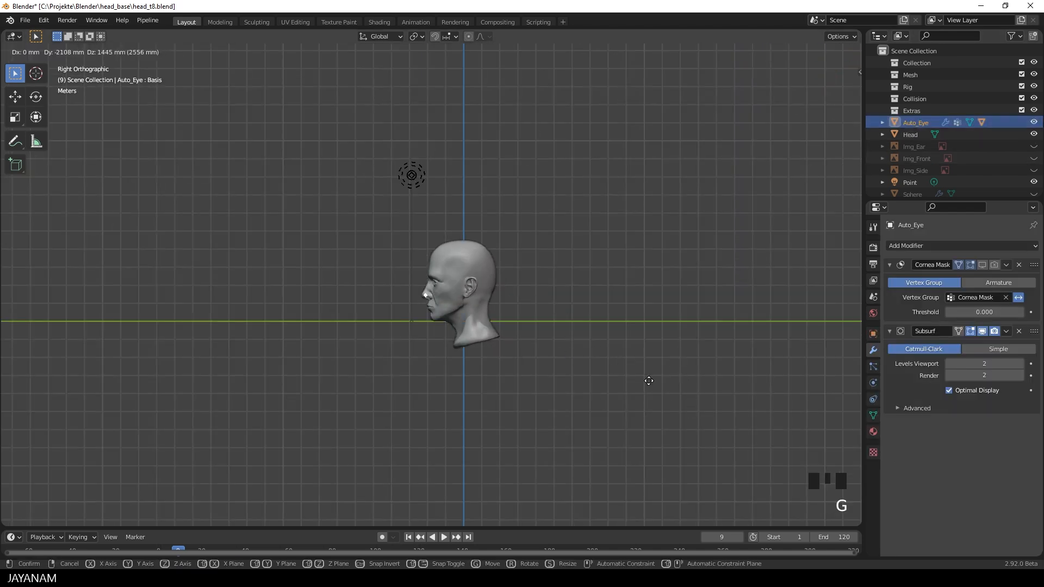
scroll(up, 3)
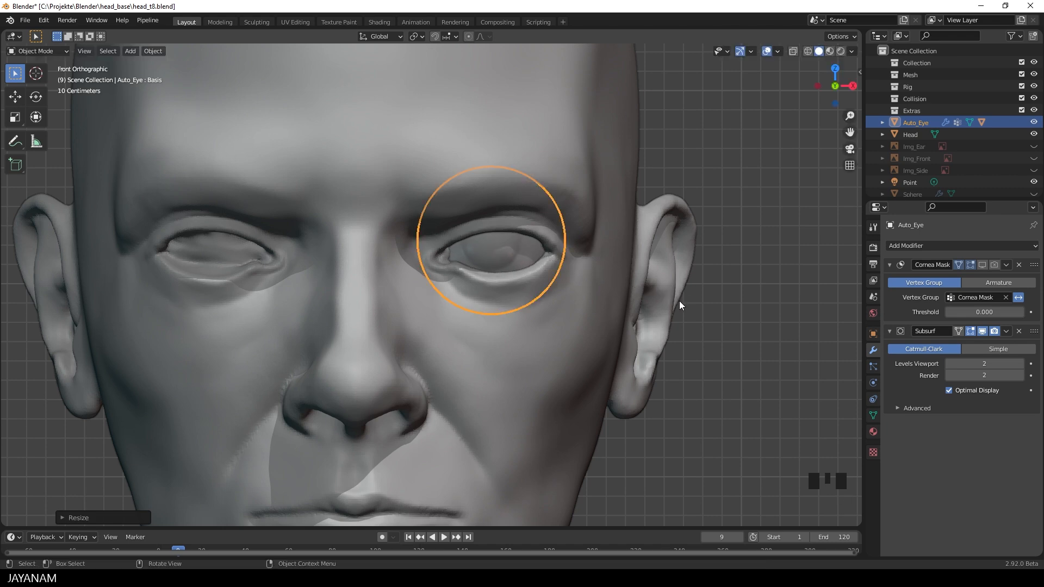
Step: Adjust the eyeball's socket depth and scale, then duplicate it as Auto_Eye.001
key(g)
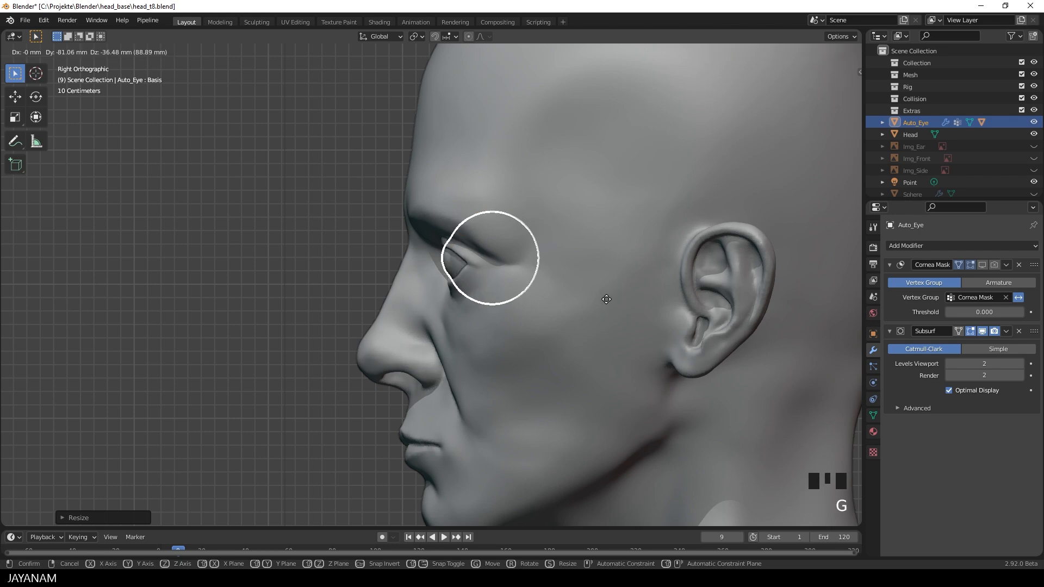
scroll(up, 3)
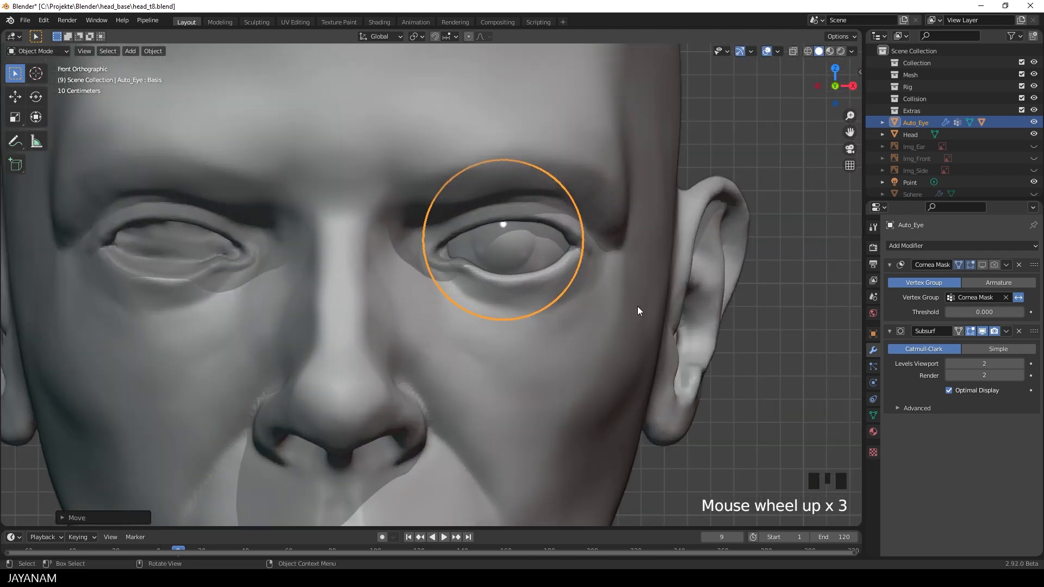
key(s)
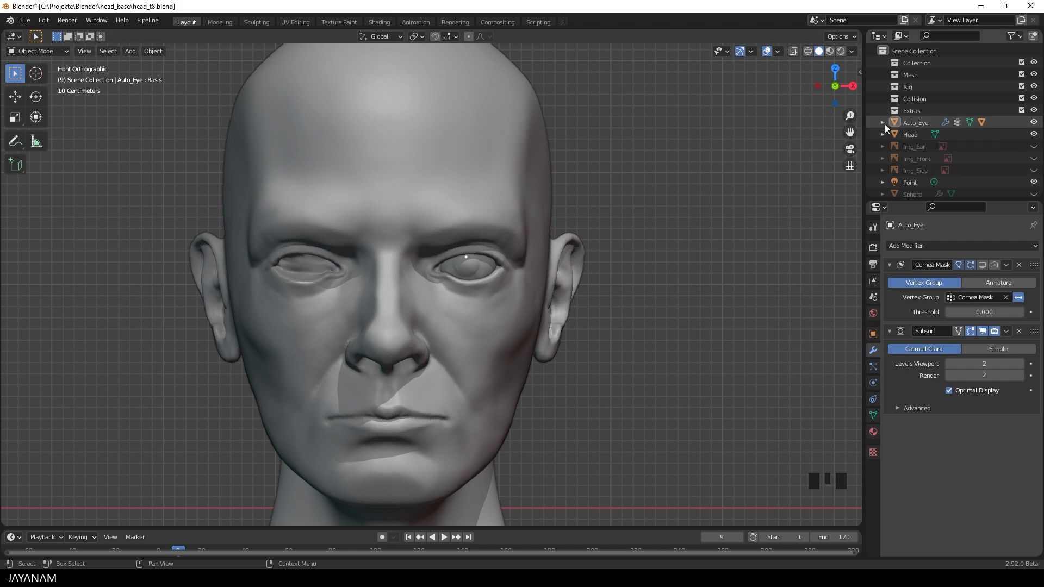
click(466, 260)
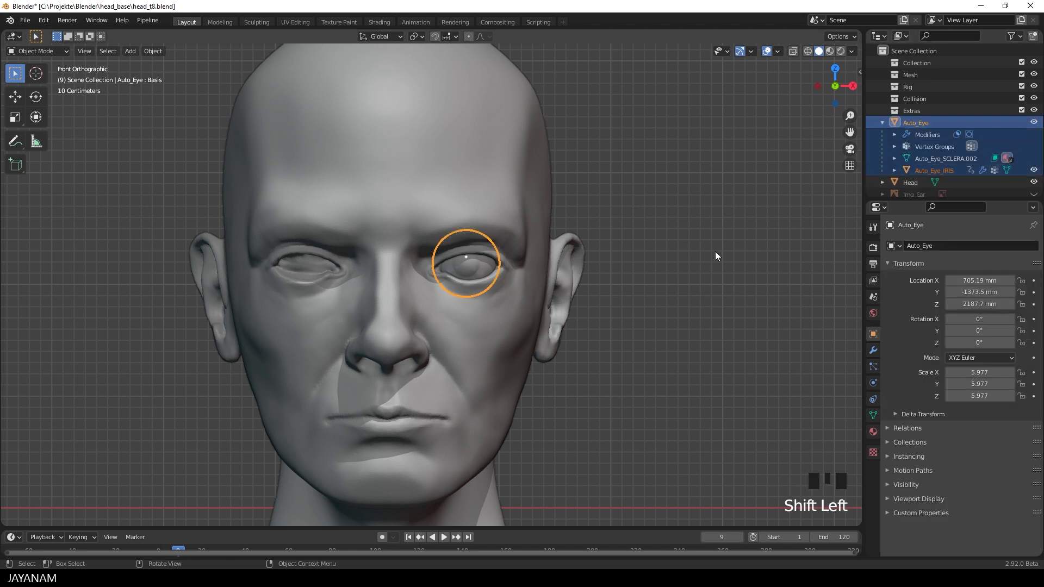
key(shift+d)
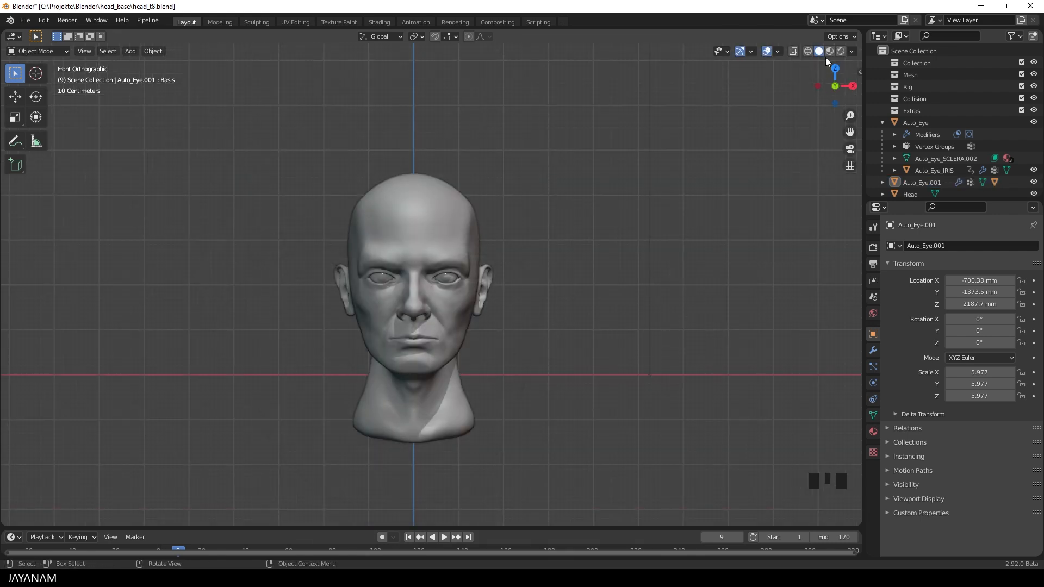
Step: Switch to Material Preview shading, zoom in on the eyes, and select the original Auto_Eye
click(828, 50)
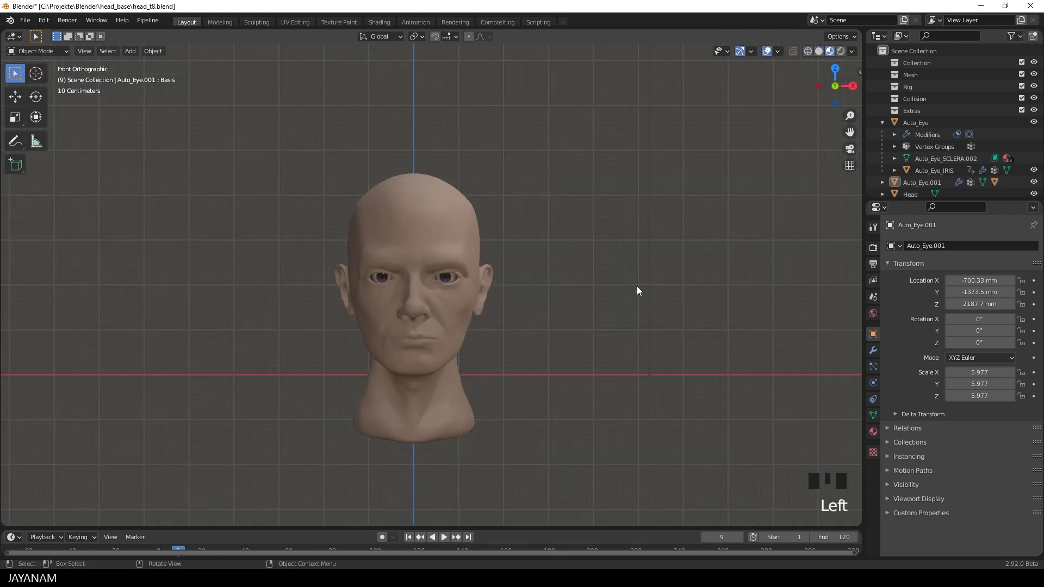
scroll(up, 3)
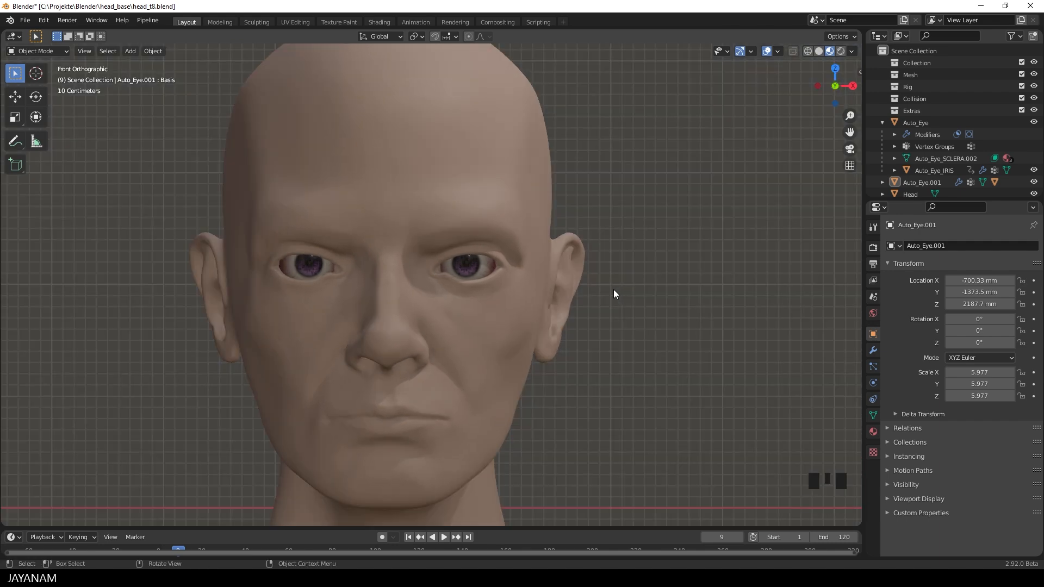
click(451, 273)
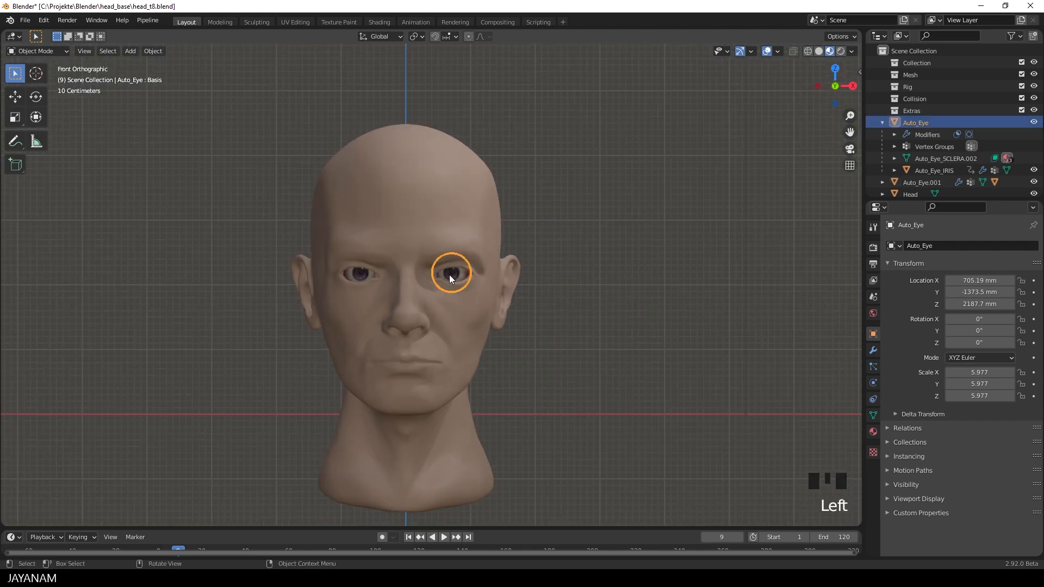
mouse_move(872, 315)
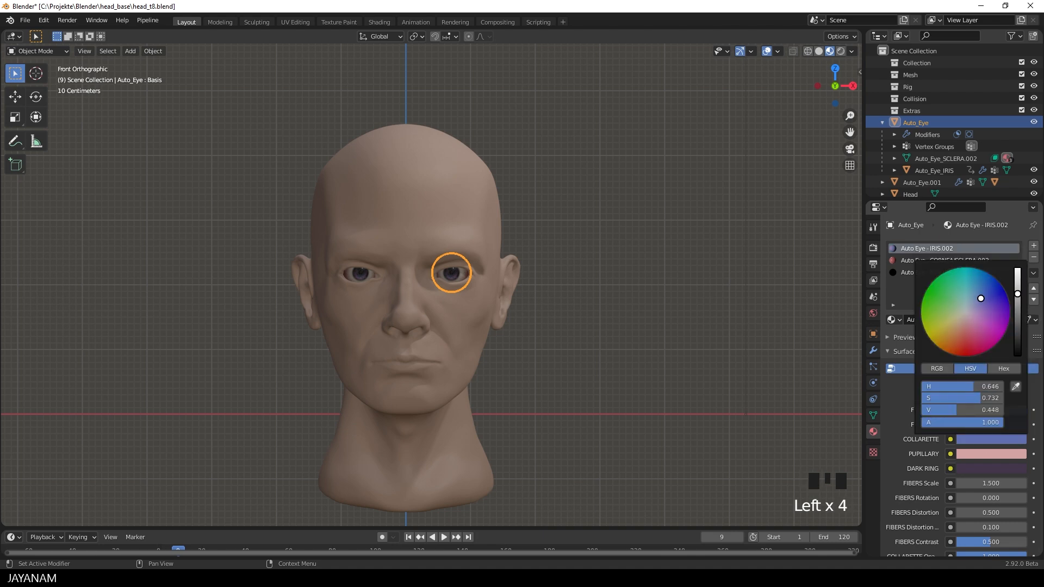
Step: Select the CORNEA/SCLERA.002 material and lower its SCLERA colour sliders after making the irises blue
scroll(up, 3)
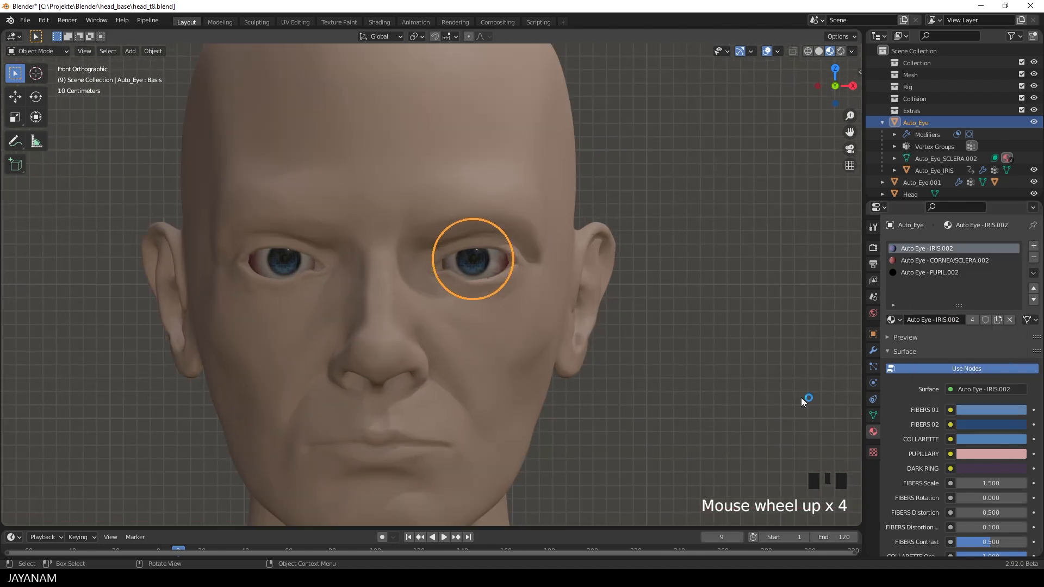
click(943, 260)
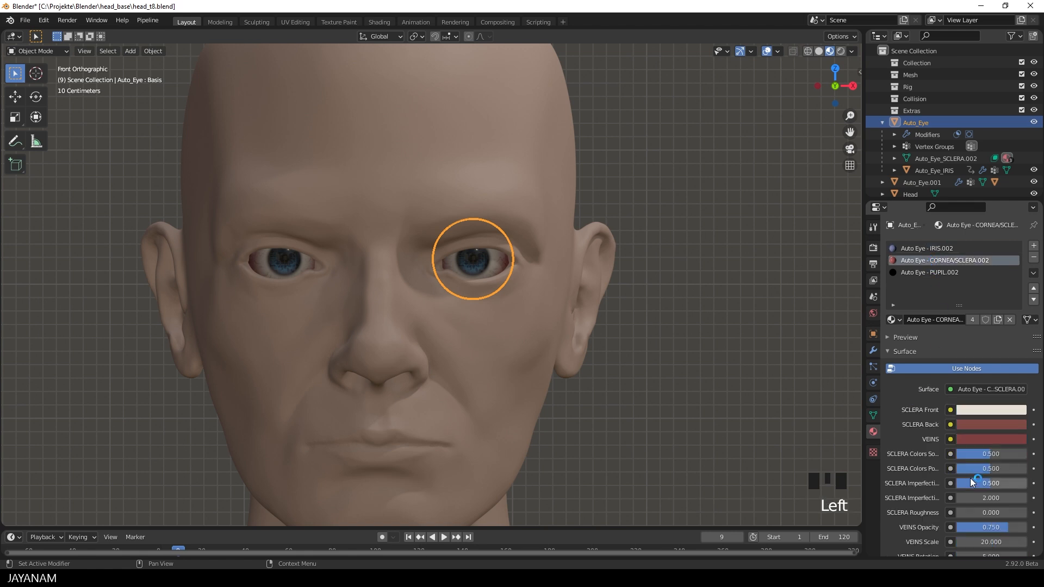
mouse_move(971, 468)
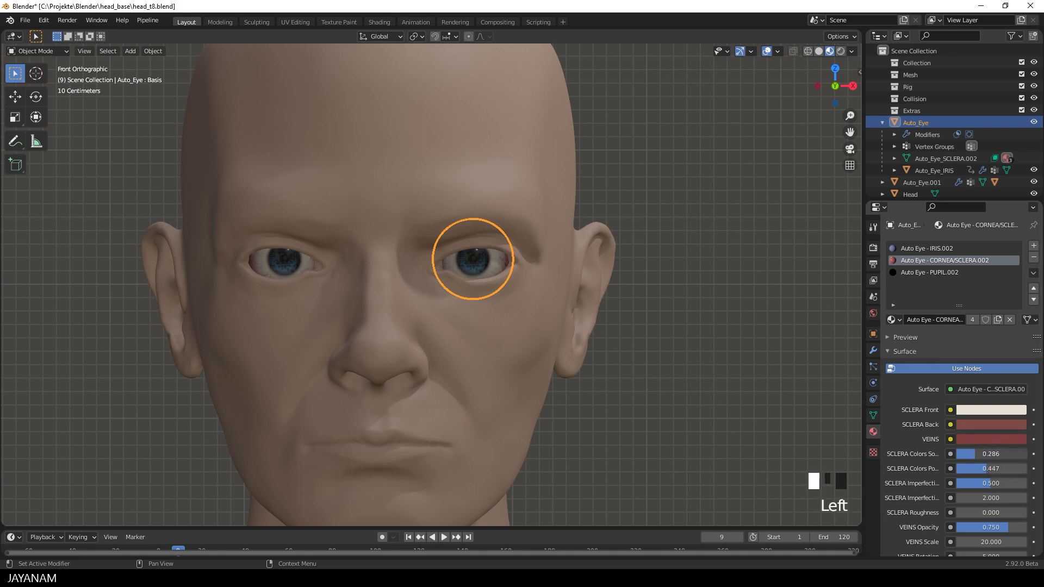
scroll(down, 3)
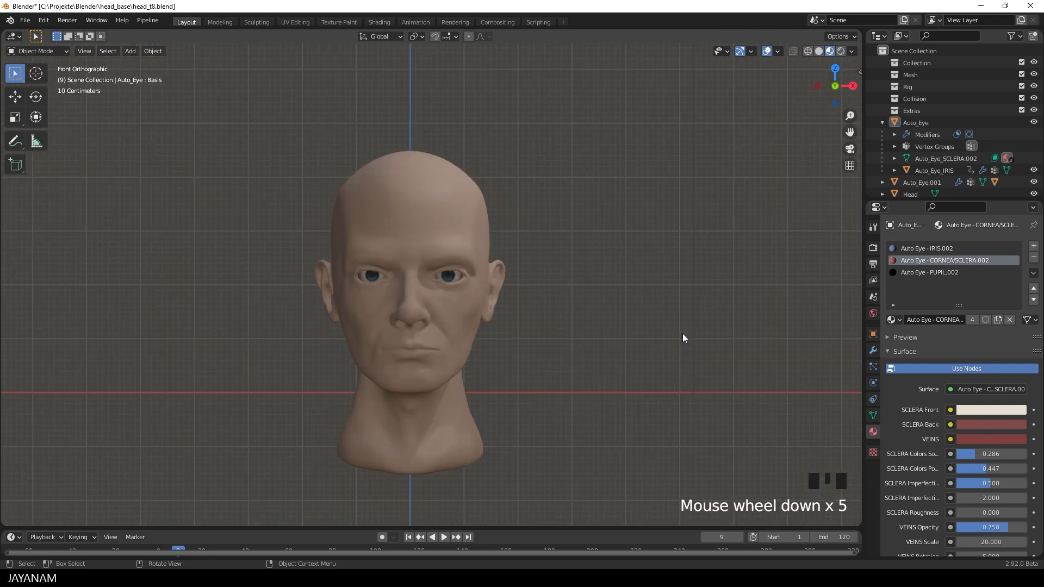
middle_click(681, 350)
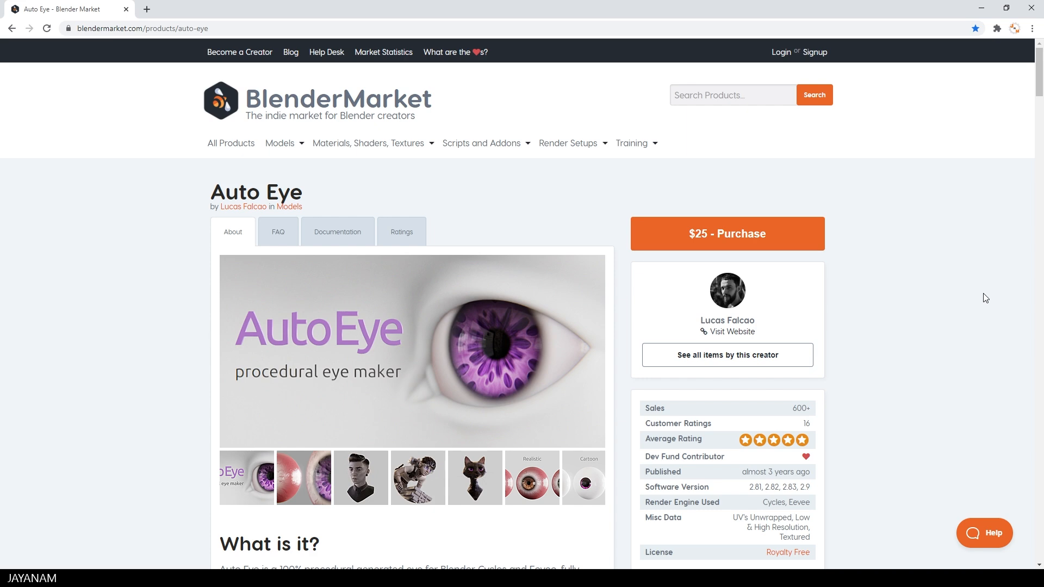
Step: Scroll the Auto Eye page down to its customization examples and node parameters
scroll(down, 3)
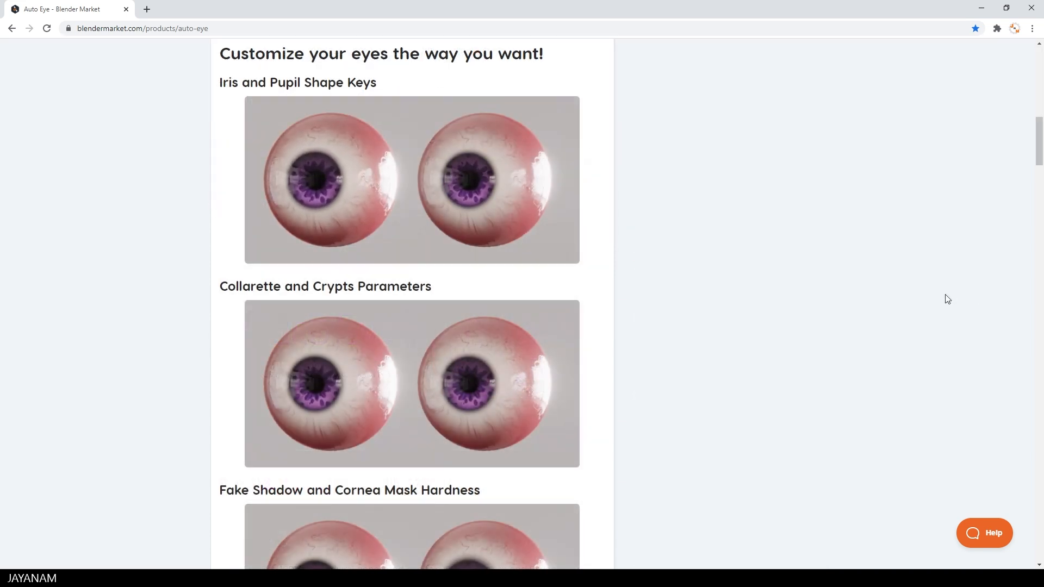
scroll(down, 3)
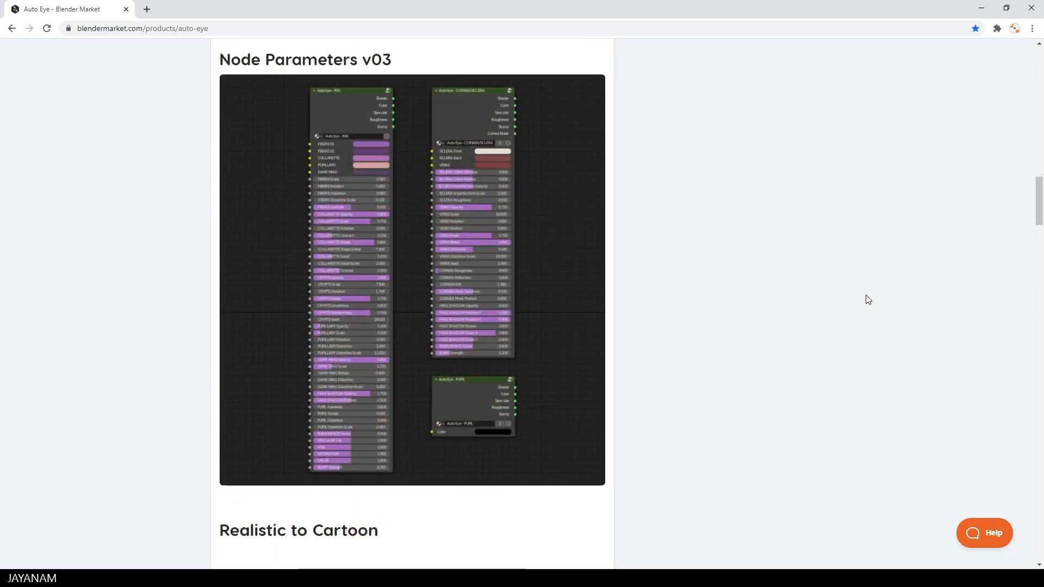